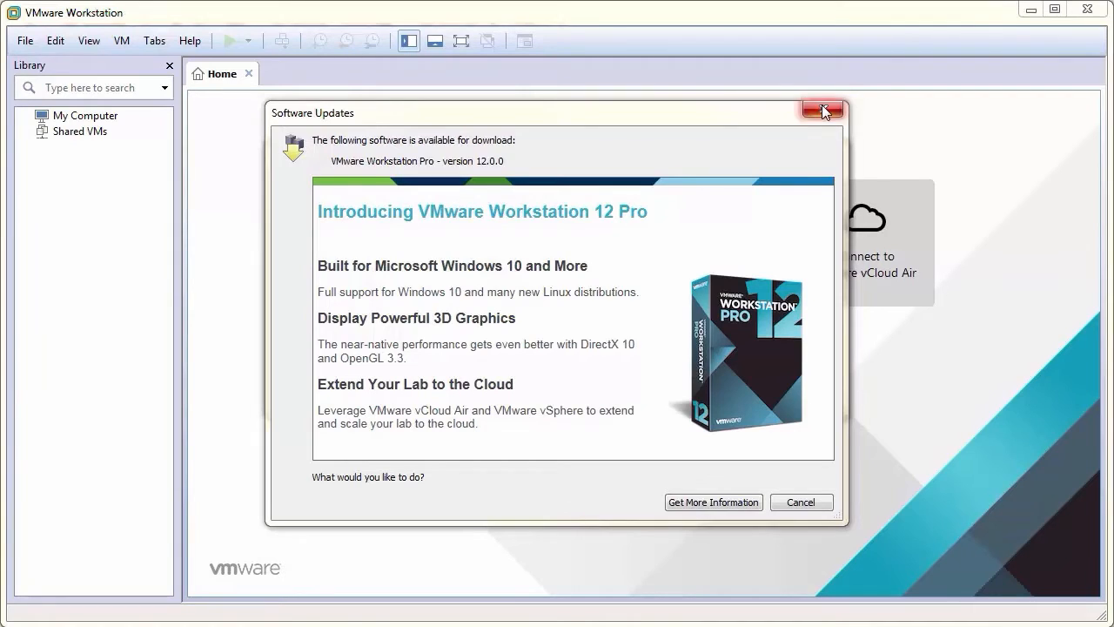
Dismiss the upgrade notice and check for updates to find Workstation Pro 12.0.0.
{"action": "left_click", "coordinate": [821, 112]}
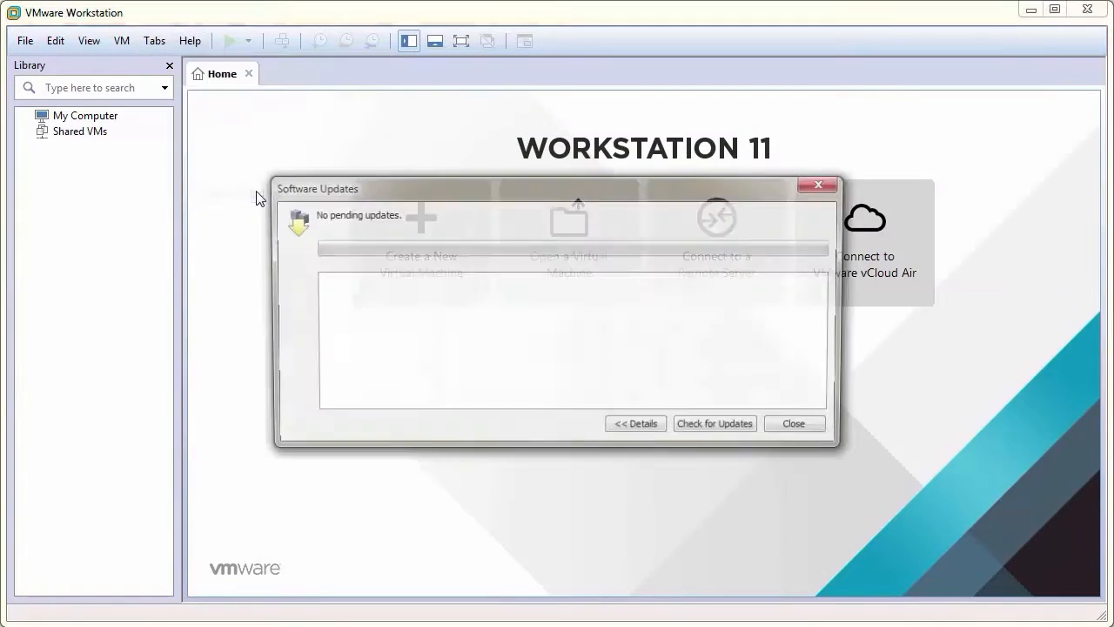
{"action": "left_click", "coordinate": [715, 423]}
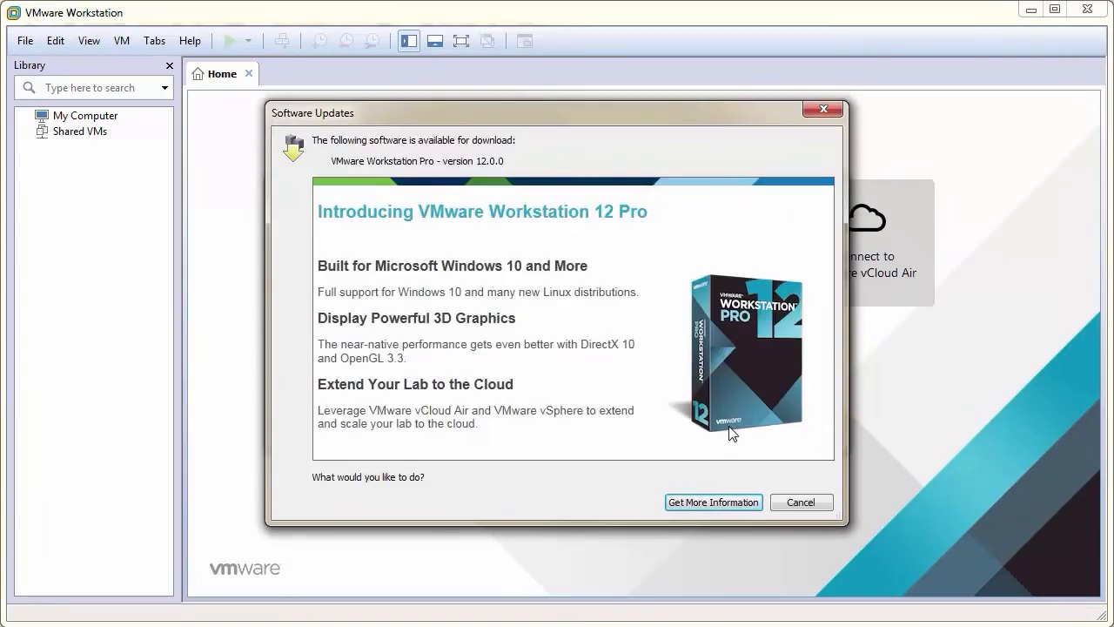
Download the Workstation 12.0.0 Pro for Windows installer after accepting the EULA.
{"action": "left_click", "coordinate": [712, 501]}
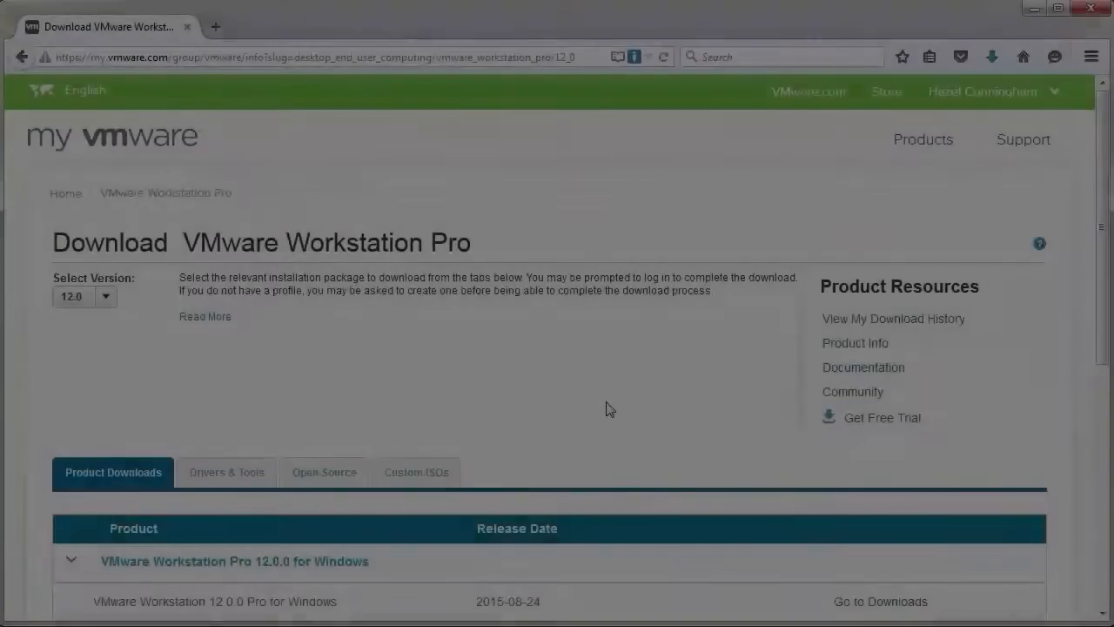
{"action": "left_click", "coordinate": [880, 602]}
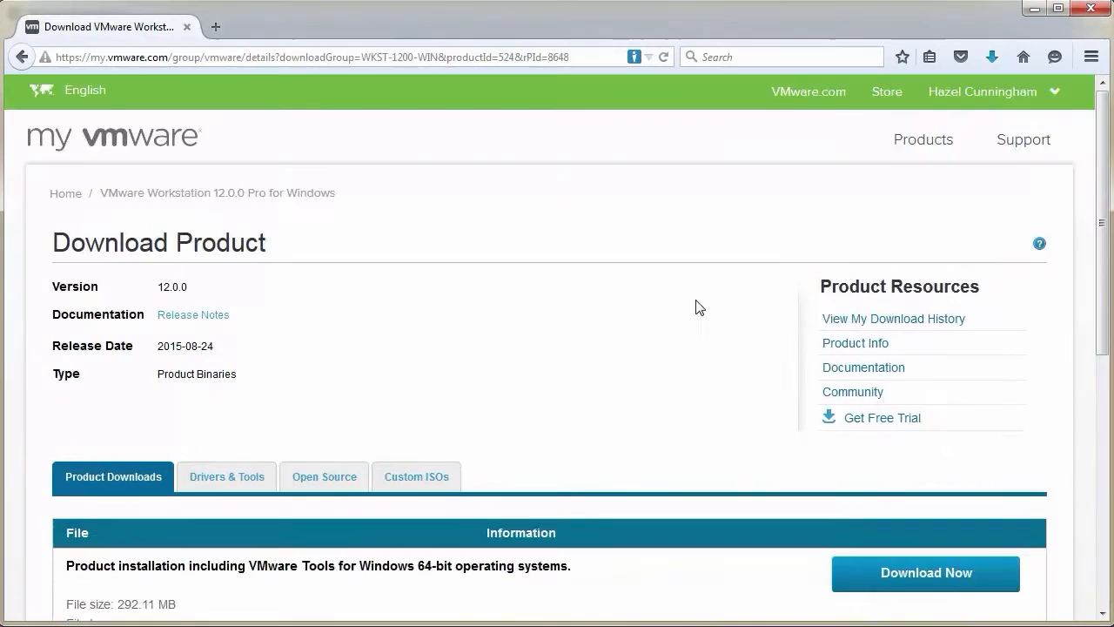
{"action": "left_click", "coordinate": [925, 572]}
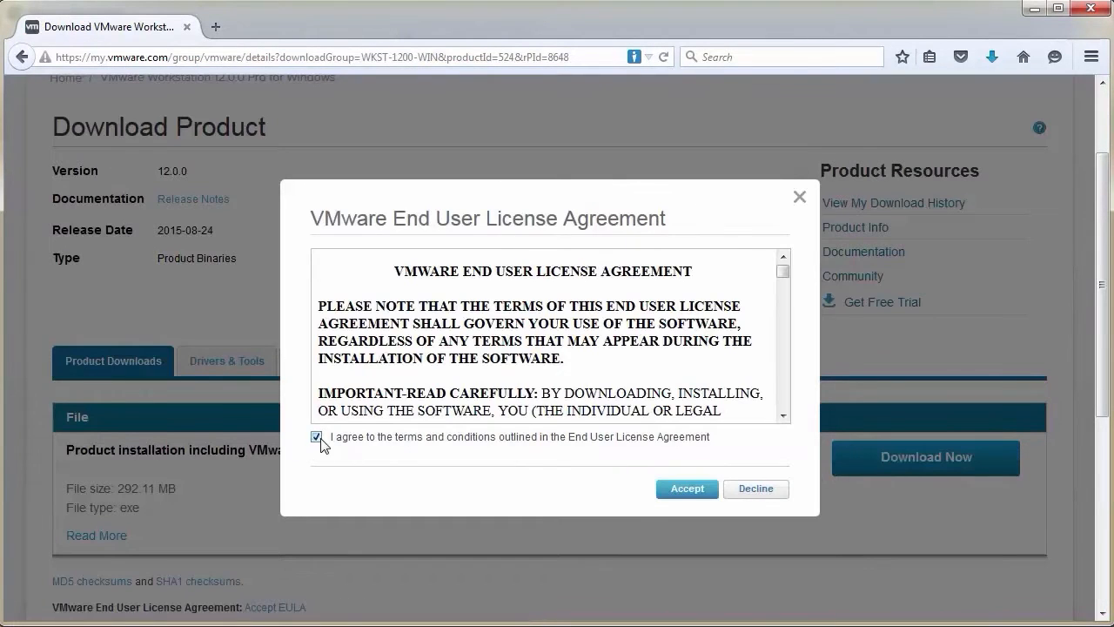
{"action": "left_click", "coordinate": [685, 488]}
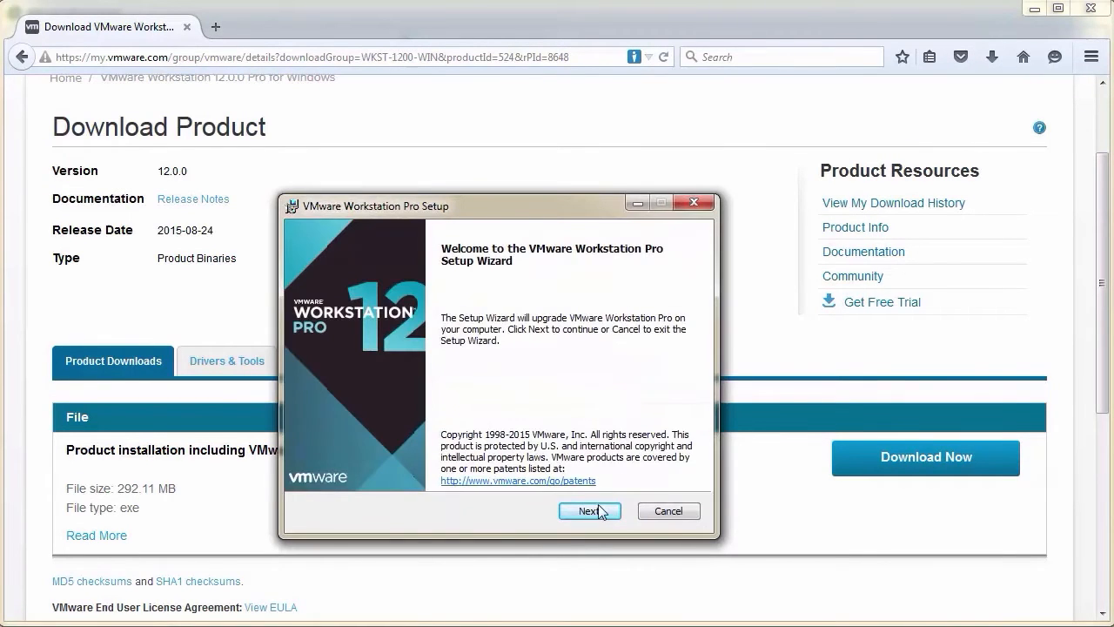
Run the Workstation 12 Pro installer with desktop and Start Menu shortcuts to completion.
{"action": "left_click", "coordinate": [589, 511]}
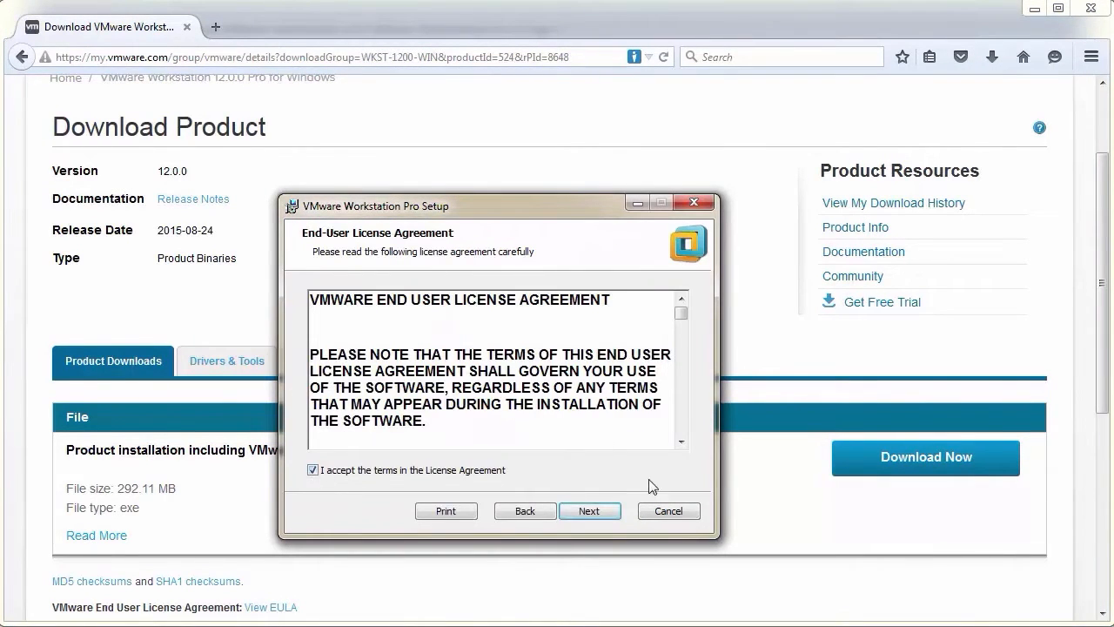
{"action": "left_click", "coordinate": [590, 511]}
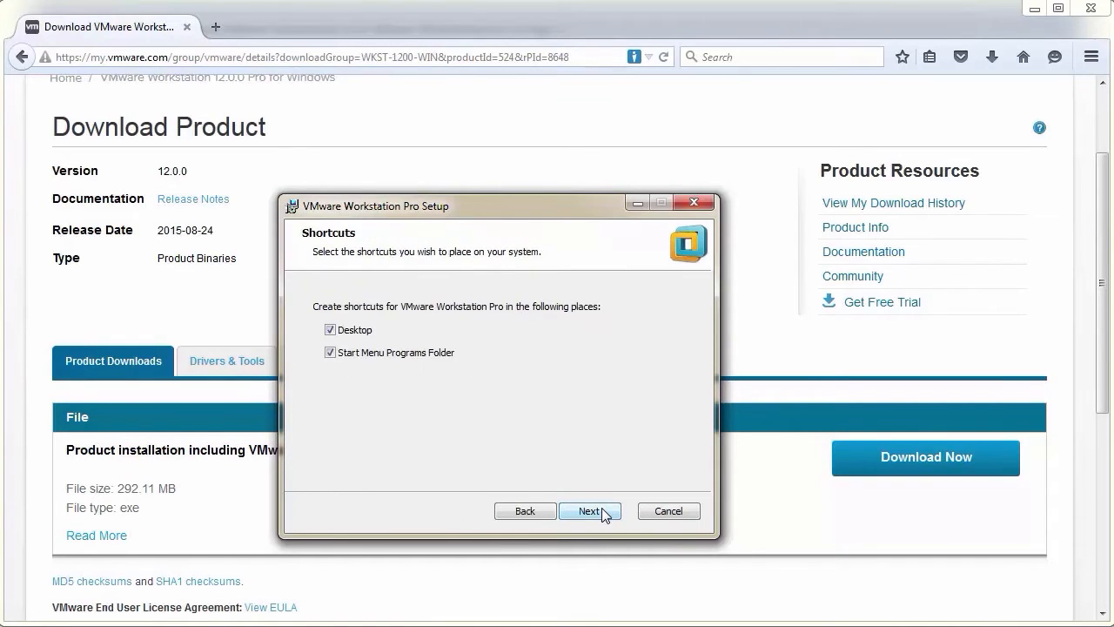
{"action": "left_click", "coordinate": [591, 511]}
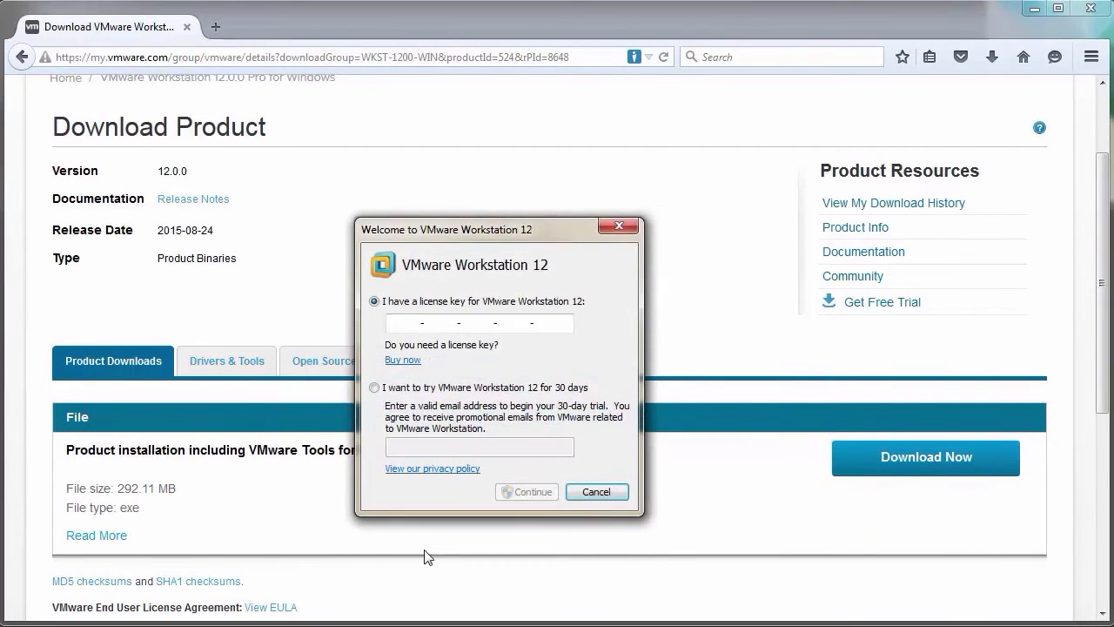
{"action": "left_click", "coordinate": [526, 491]}
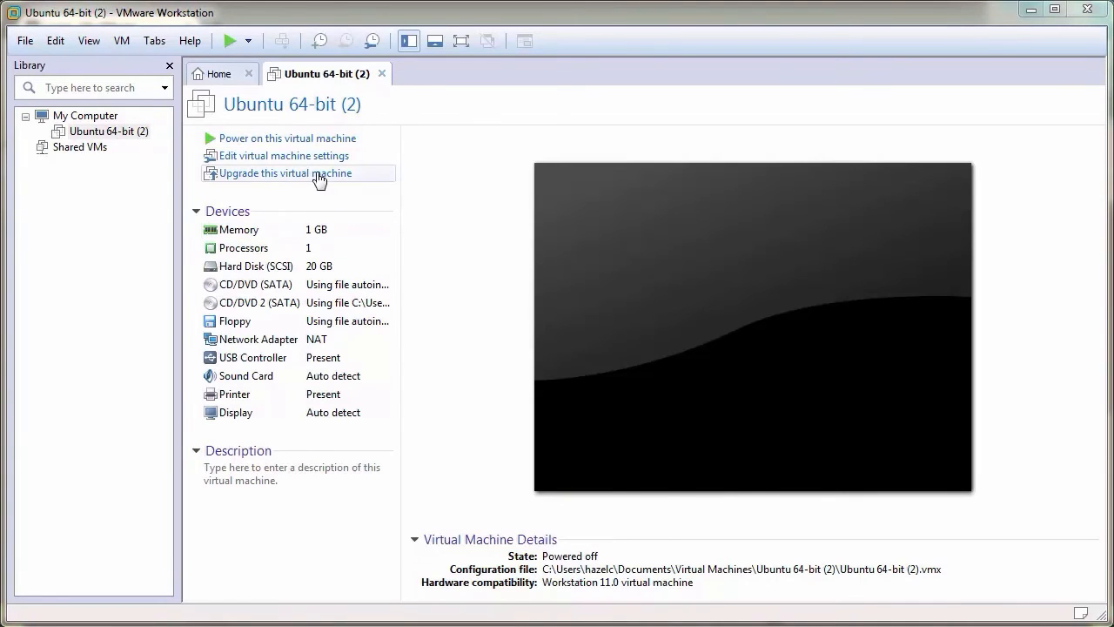
Change Ubuntu 64-bit (2) hardware compatibility to Workstation 12.0, altering the existing VM.
{"action": "left_click", "coordinate": [122, 40]}
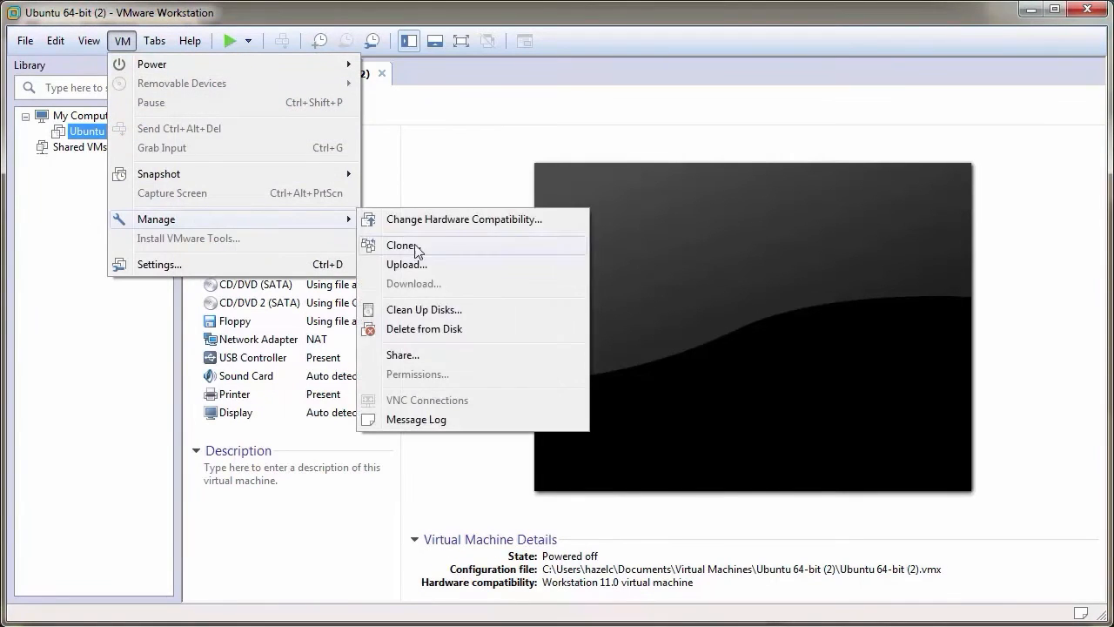
{"action": "left_click", "coordinate": [463, 218]}
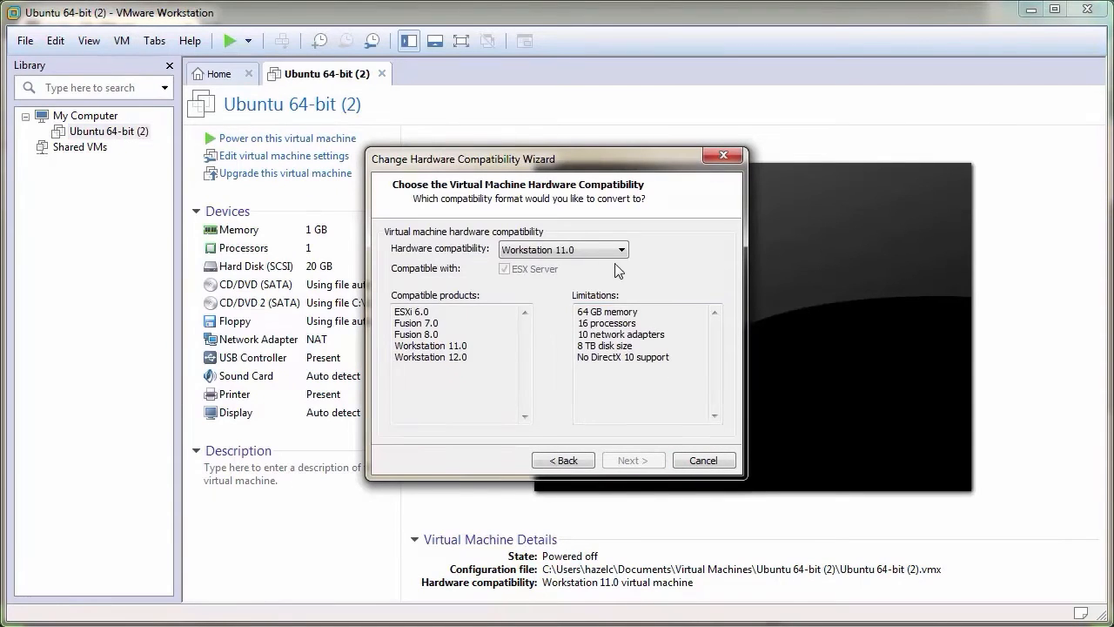
{"action": "left_click", "coordinate": [633, 460]}
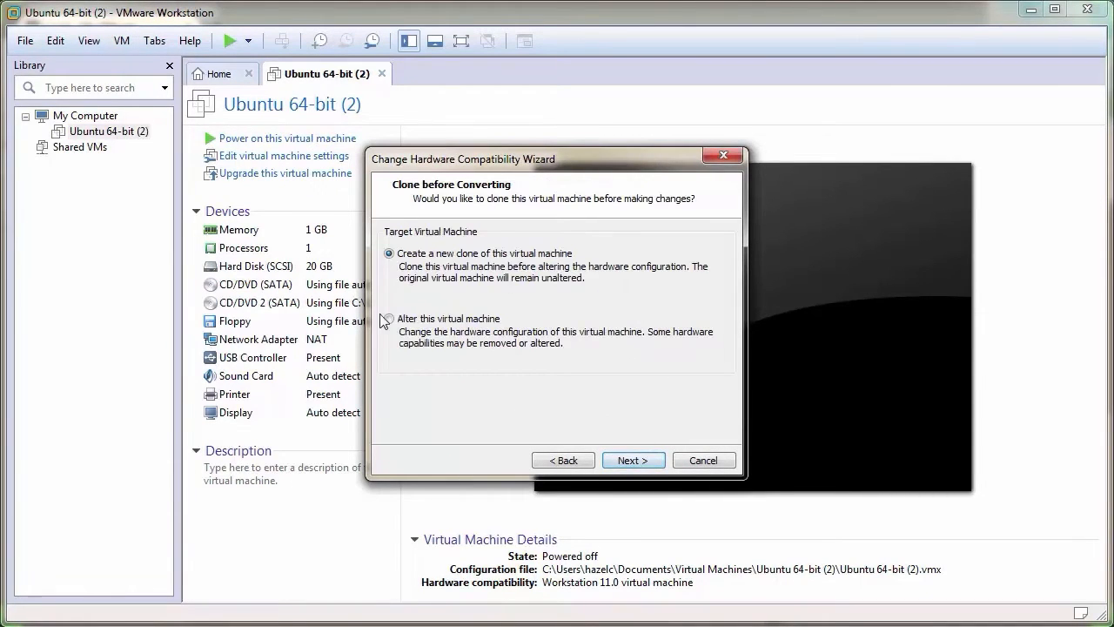
{"action": "left_click", "coordinate": [633, 459]}
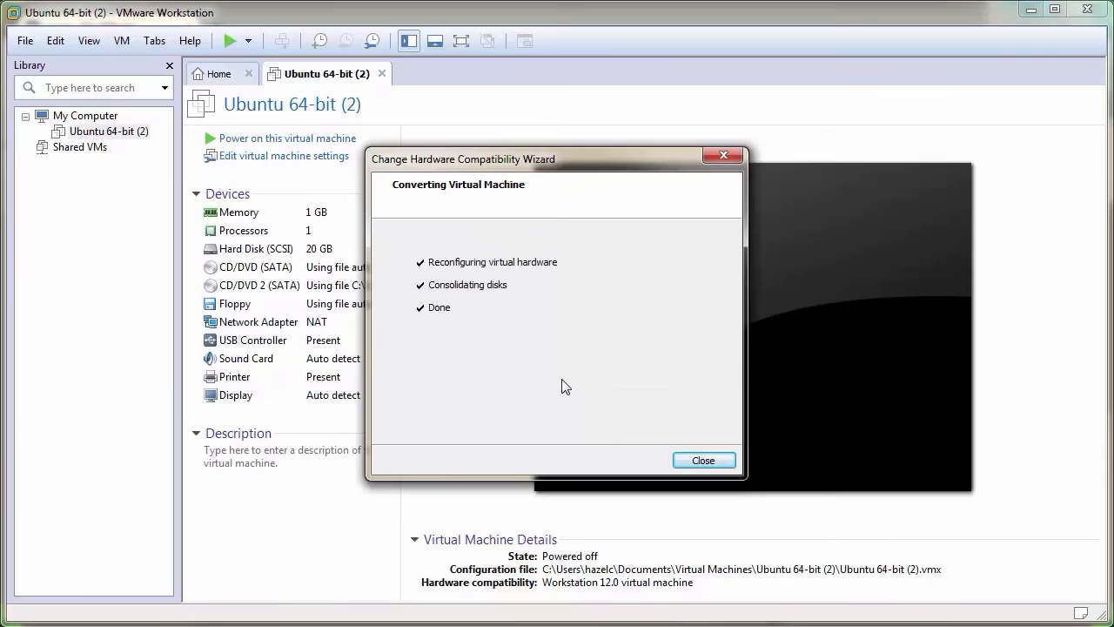